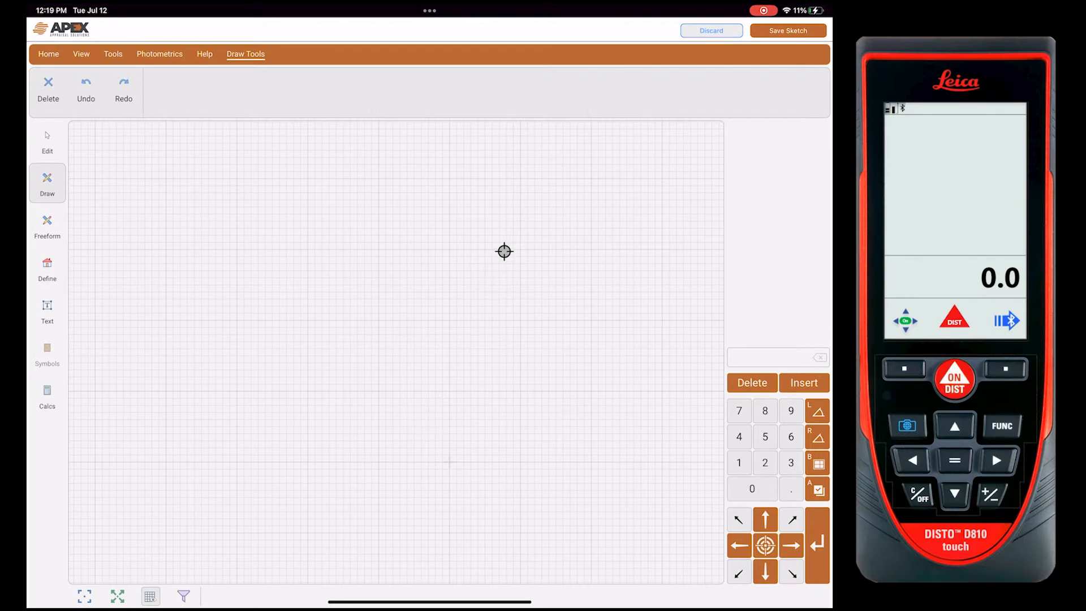
Draw a 21.1' wall down from the start point, then a 12' wall turning left.
{"action": "left_click", "coordinate": [955, 461]}
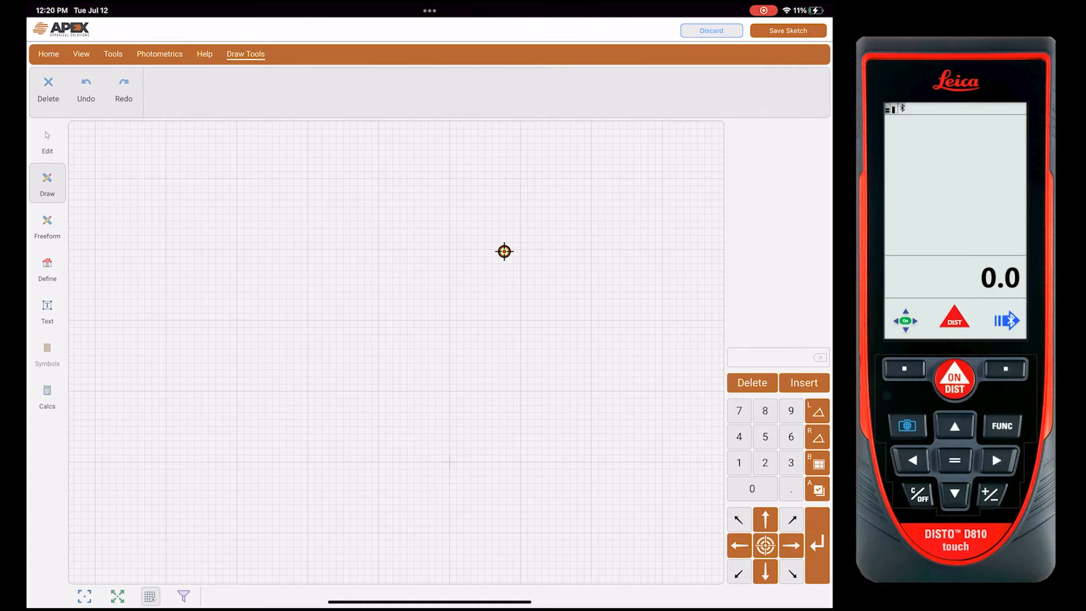
{"action": "left_click", "coordinate": [955, 381]}
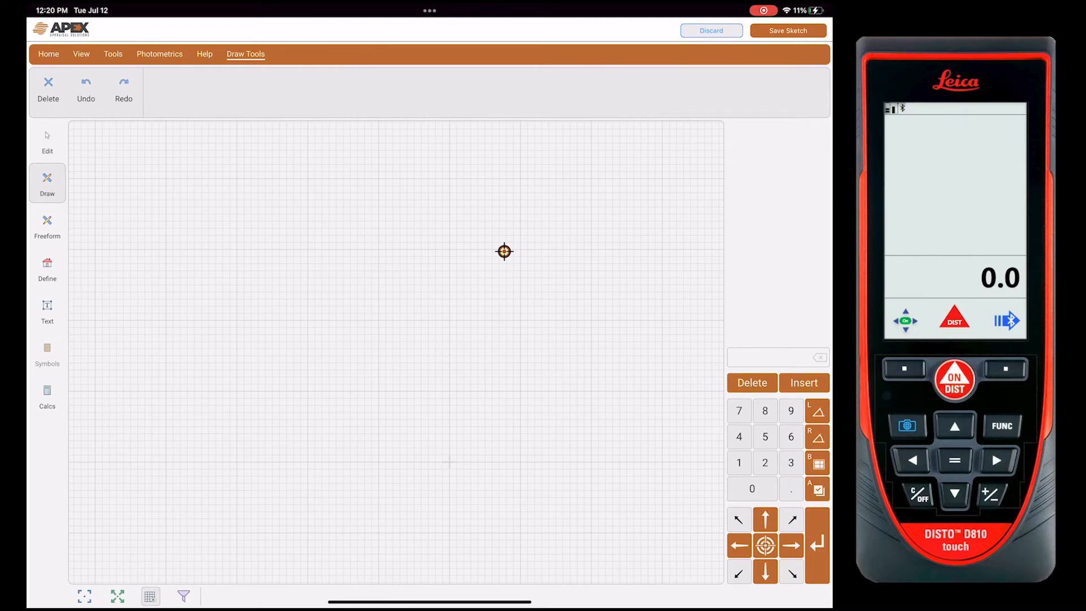
{"action": "left_click", "coordinate": [955, 380]}
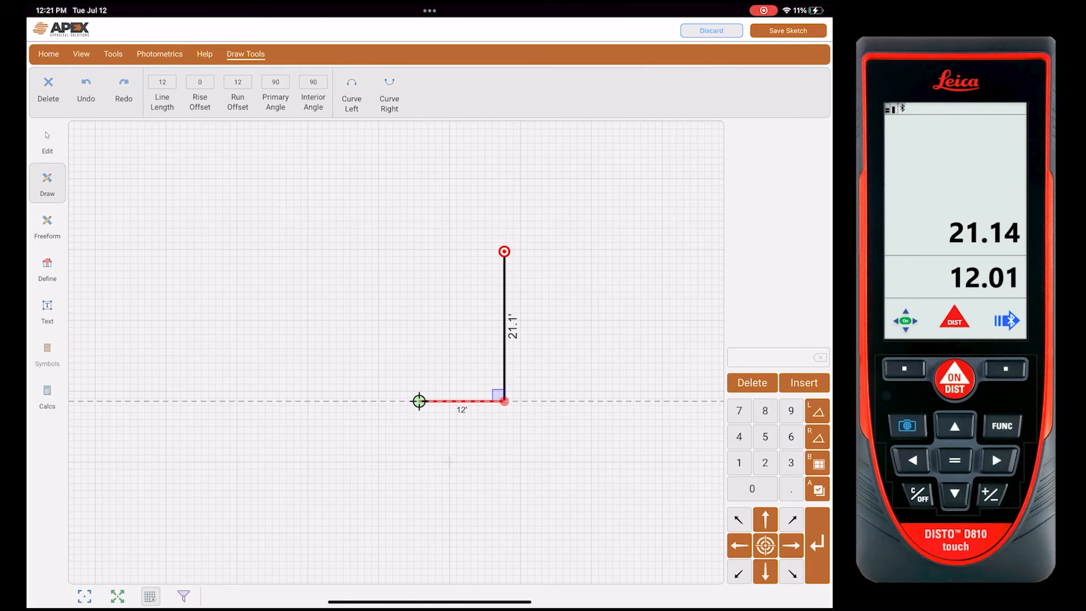
{"action": "left_click", "coordinate": [461, 402]}
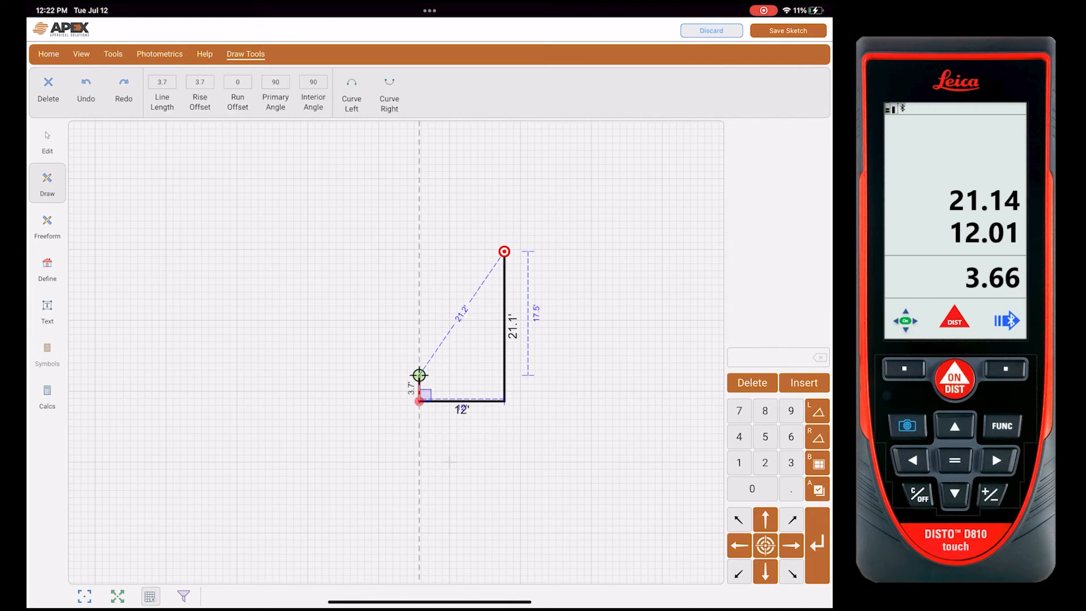
Add a 3.7' wall turning upward from the end of the 12' wall.
{"action": "left_click", "coordinate": [420, 384]}
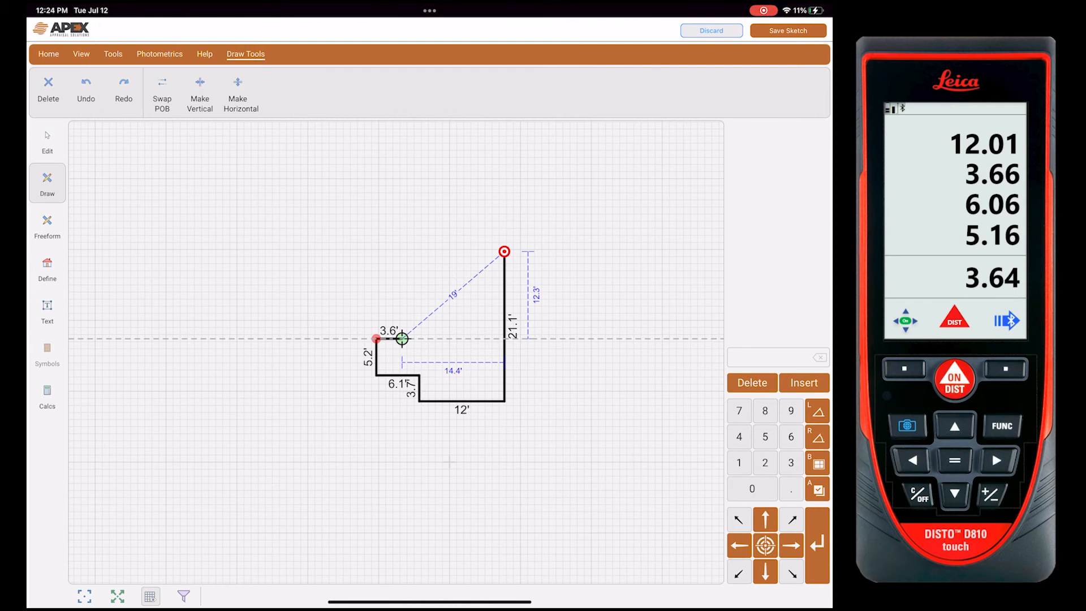
Draw the 12.3' vertical wall toward the start point after the 6.1', 5.2' and 3.6' walls.
{"action": "left_click", "coordinate": [200, 94]}
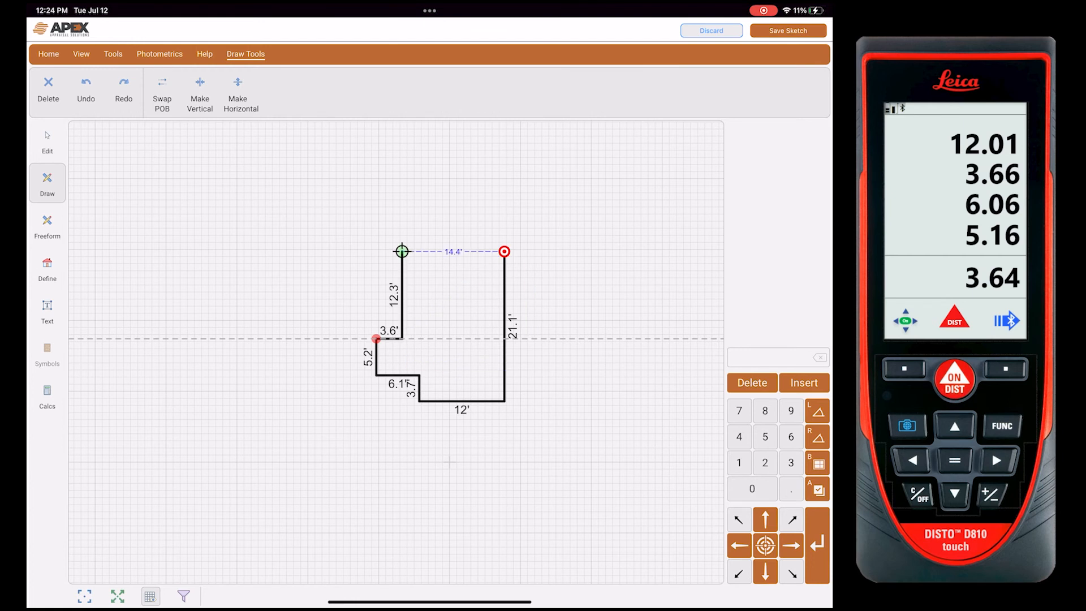